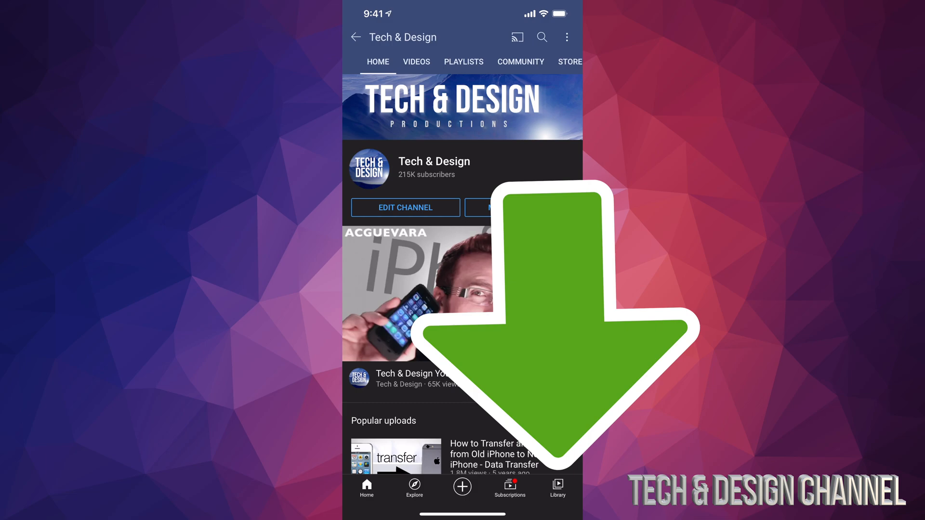
Show the channel's Your videos list of uploads, sorted newest first.
click(557, 488)
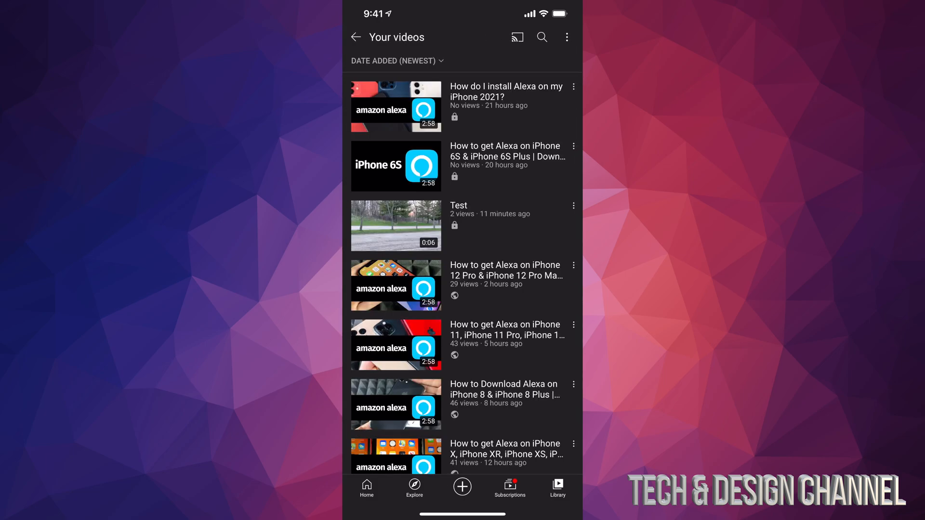
Scroll the uploads list down to the Test video and bring up its options sheet.
scroll(down, 3)
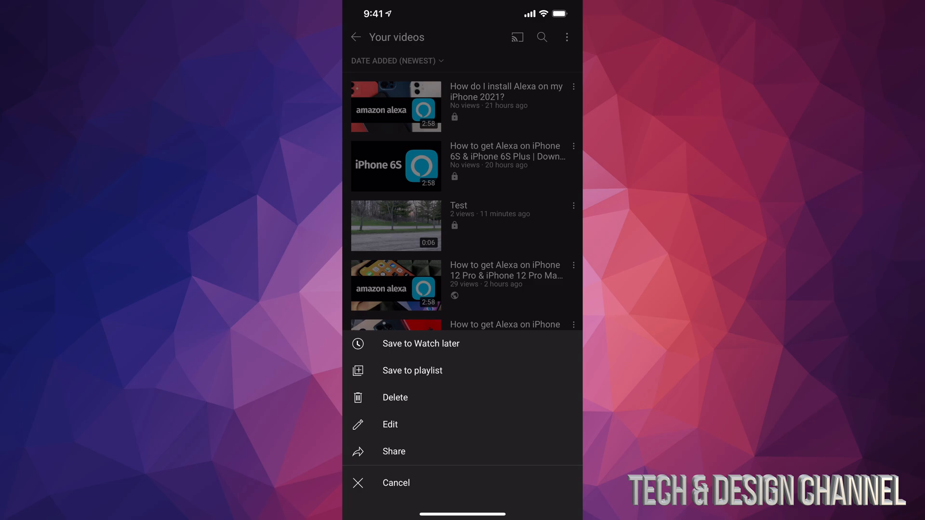
Delete the Test upload and confirm, leaving the 'Upload deleted' message showing.
click(394, 397)
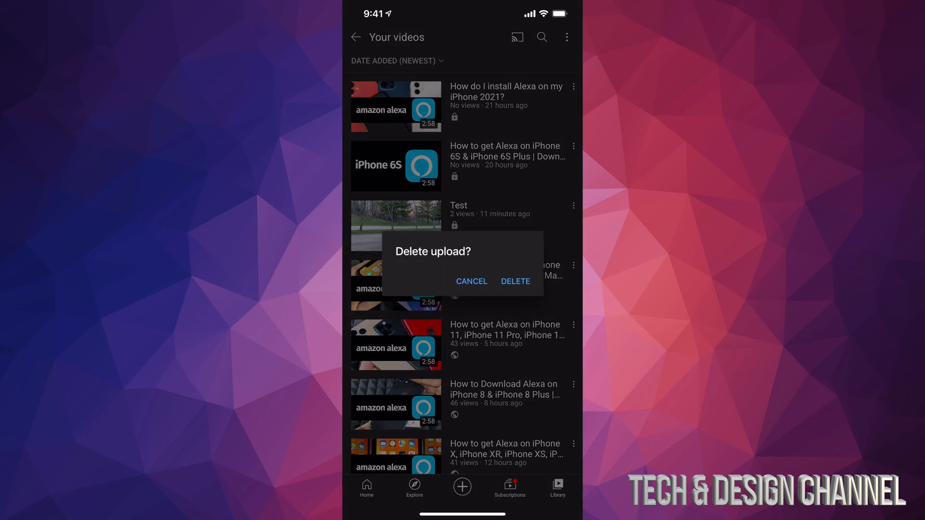
click(515, 281)
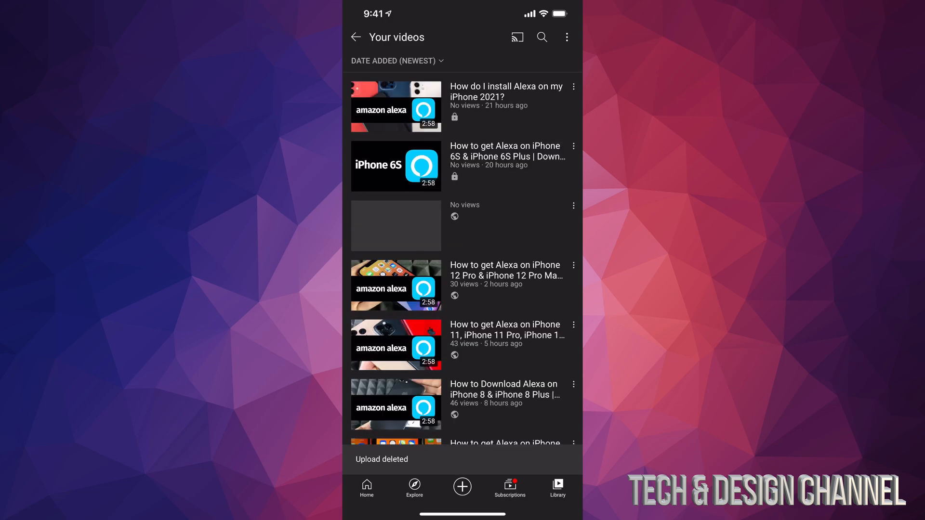